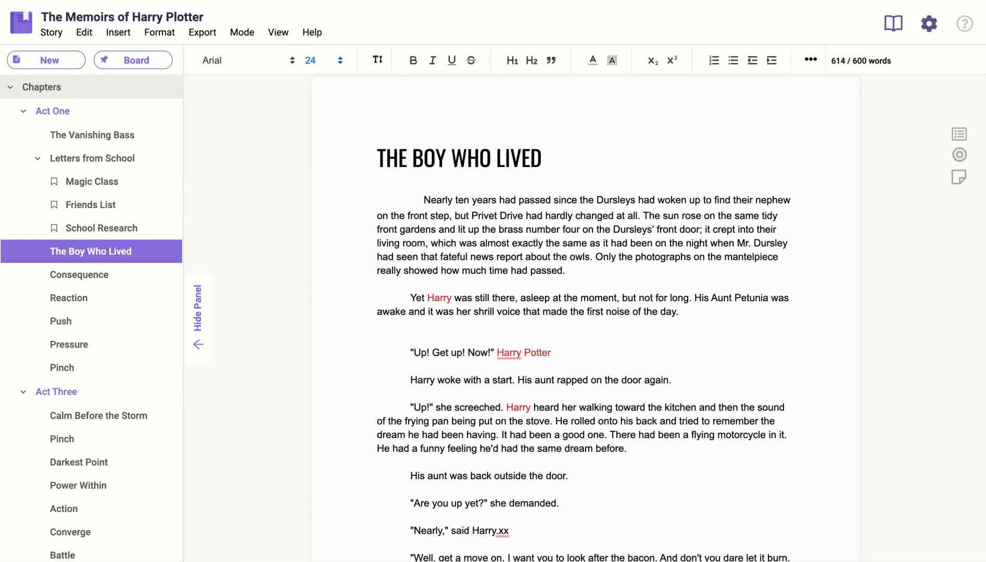
mouse_move(271, 137)
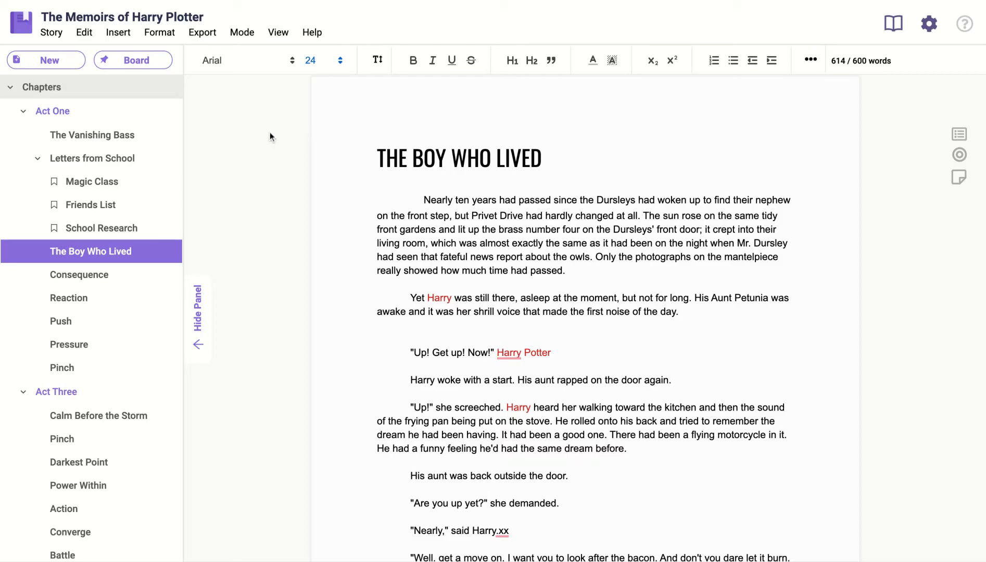
mouse_move(969, 141)
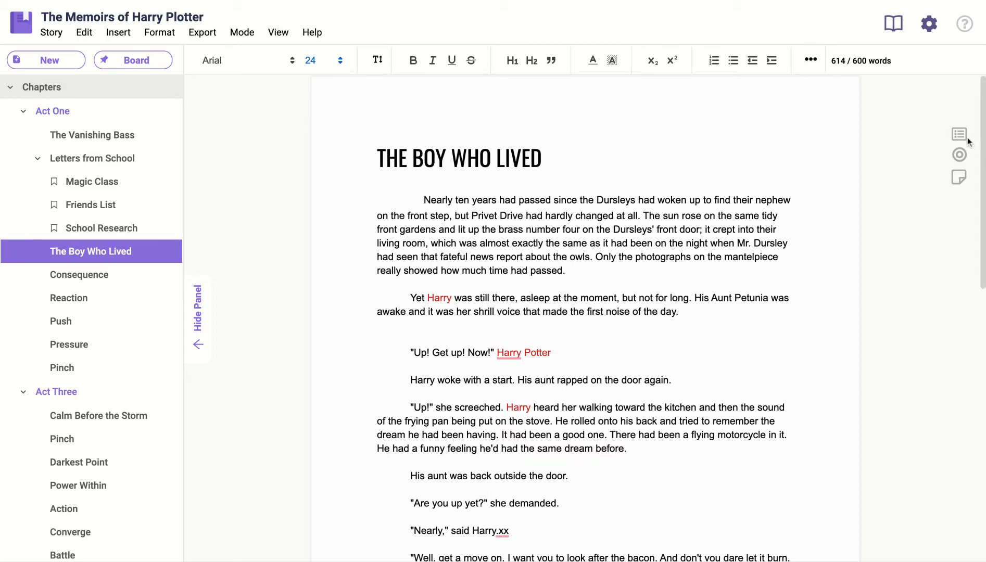
Show the View menu listing the available panels, with Story Notes ready to choose.
left_click(961, 134)
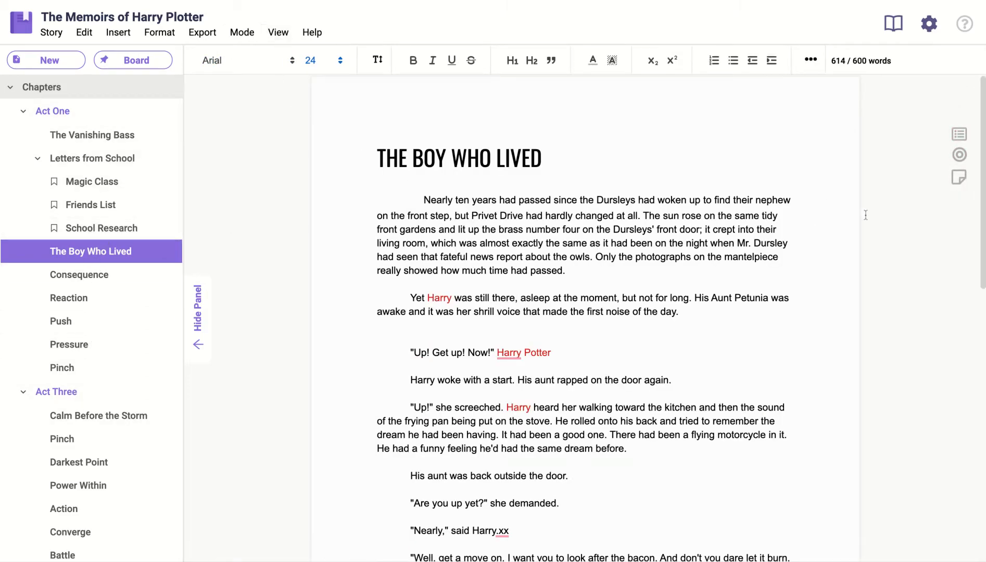
mouse_move(931, 207)
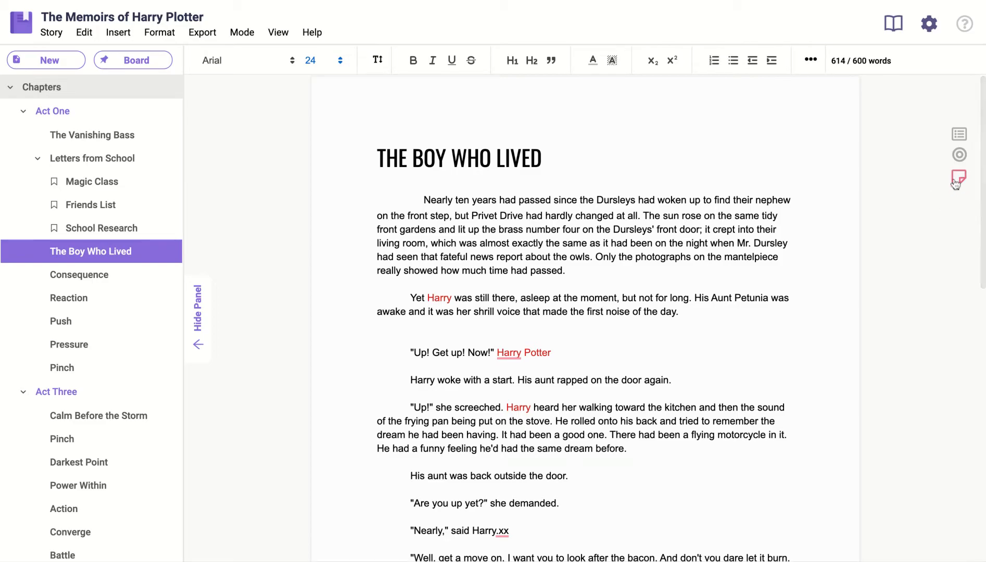
left_click(958, 178)
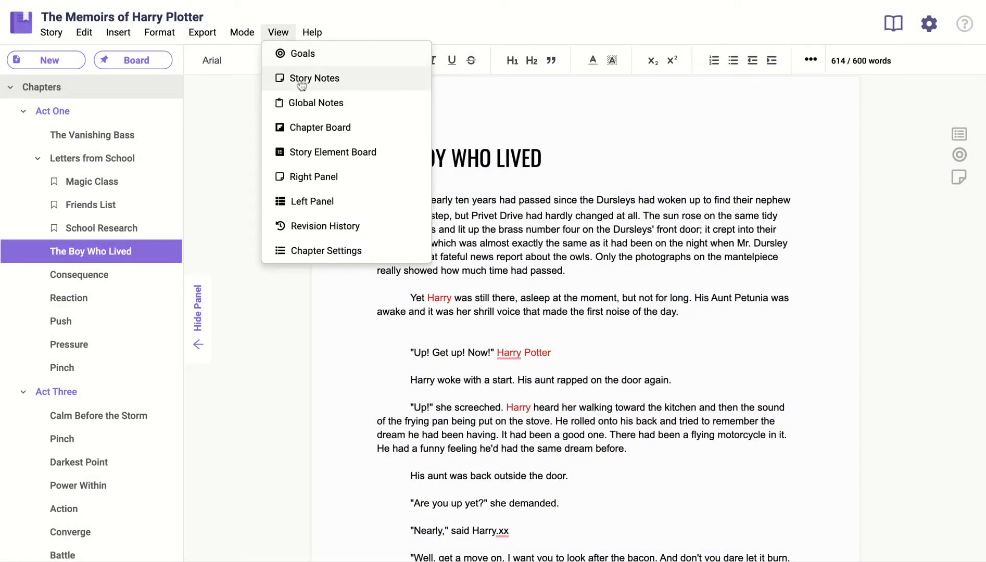
Show the Story Notes window with the existing 'Story Note #1'.
left_click(314, 78)
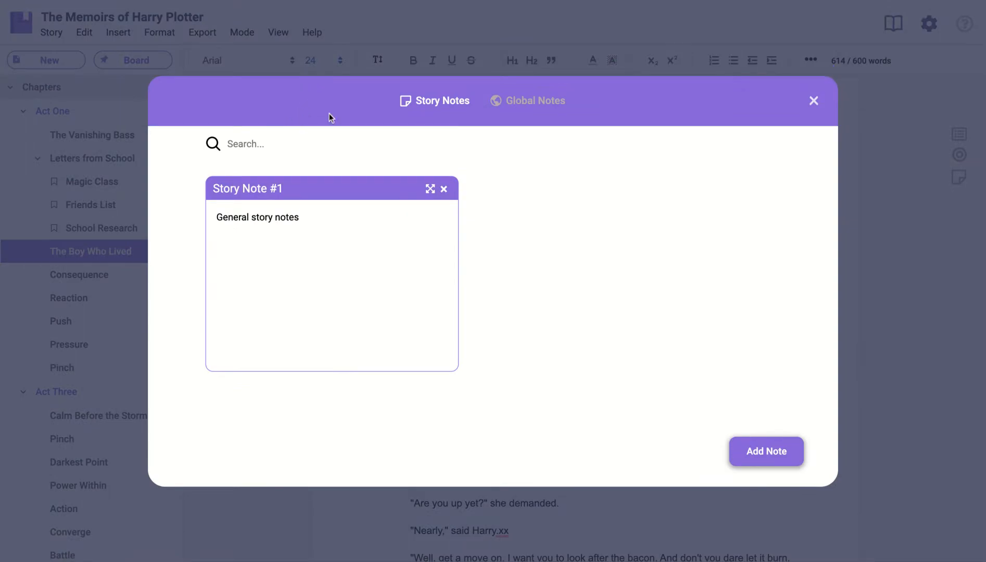
mouse_move(504, 101)
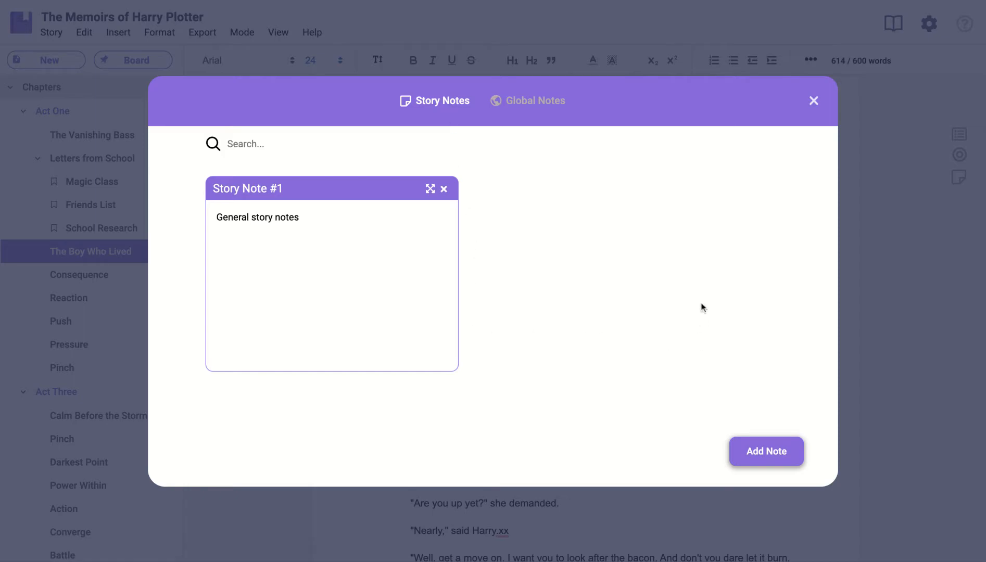
mouse_move(506, 197)
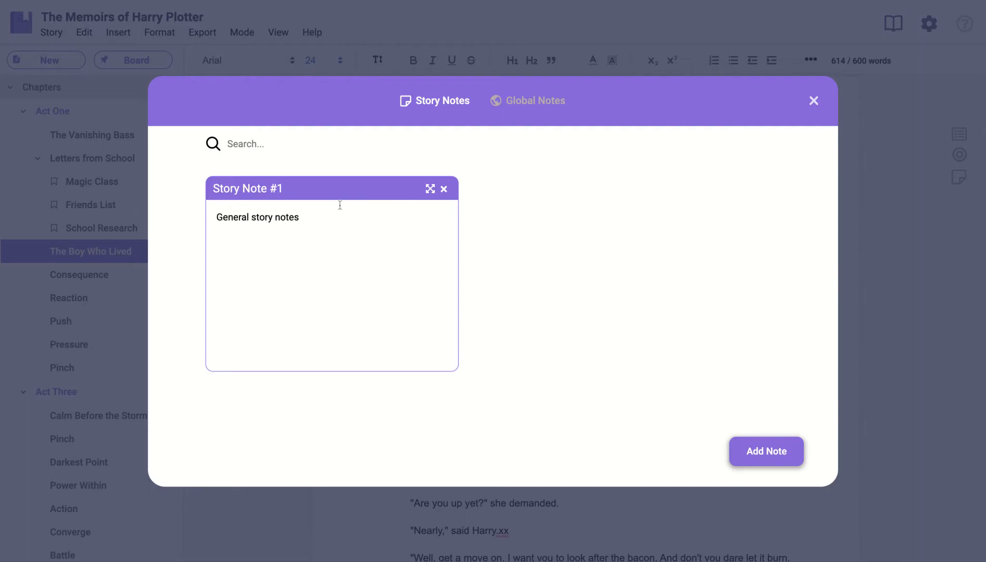
mouse_move(531, 107)
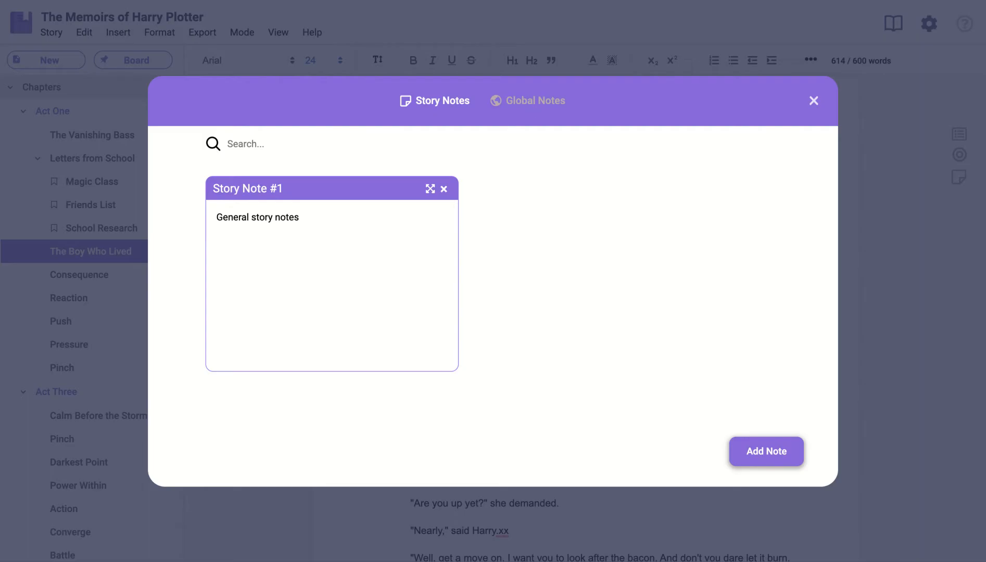
left_click(535, 101)
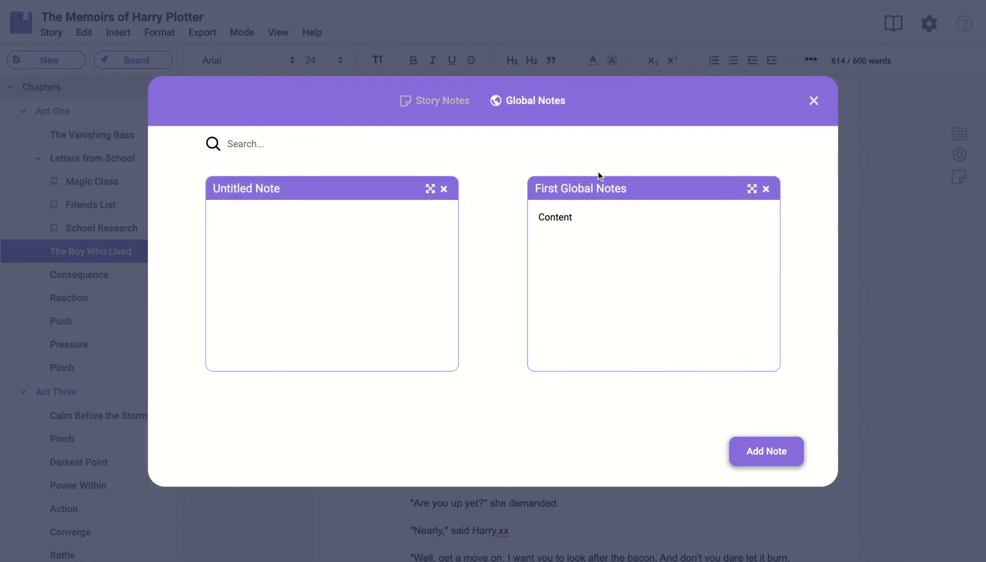
mouse_move(761, 409)
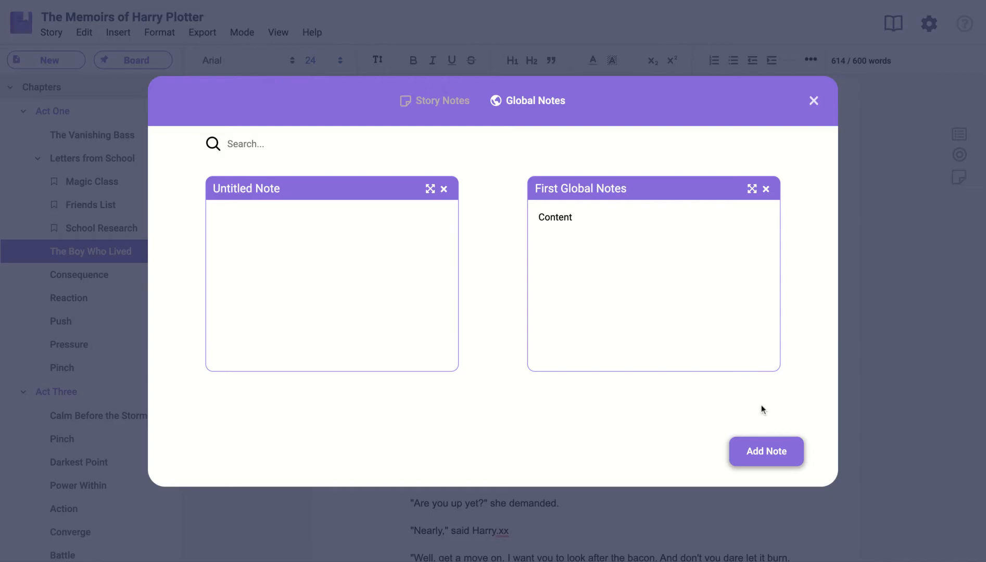
mouse_move(816, 343)
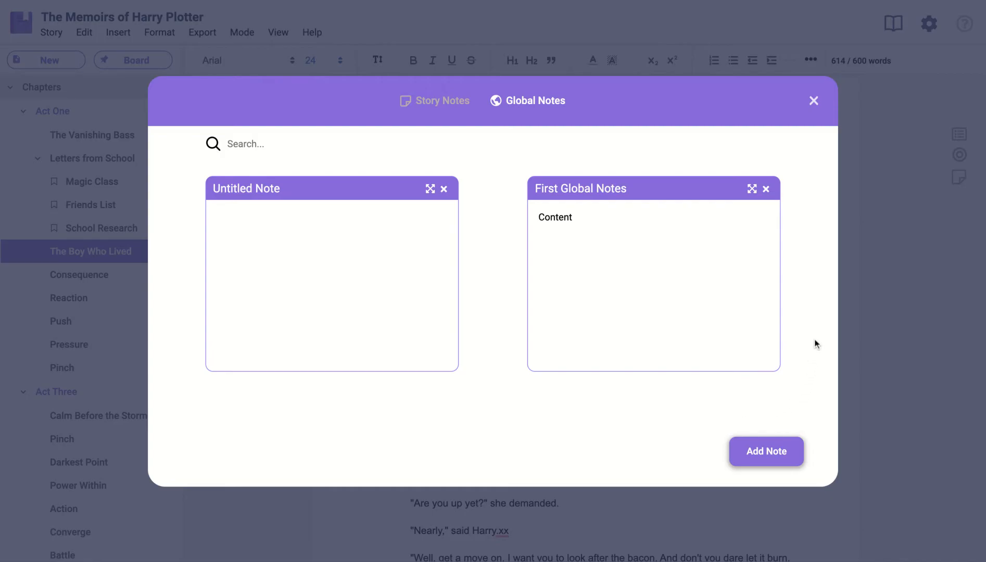
mouse_move(634, 266)
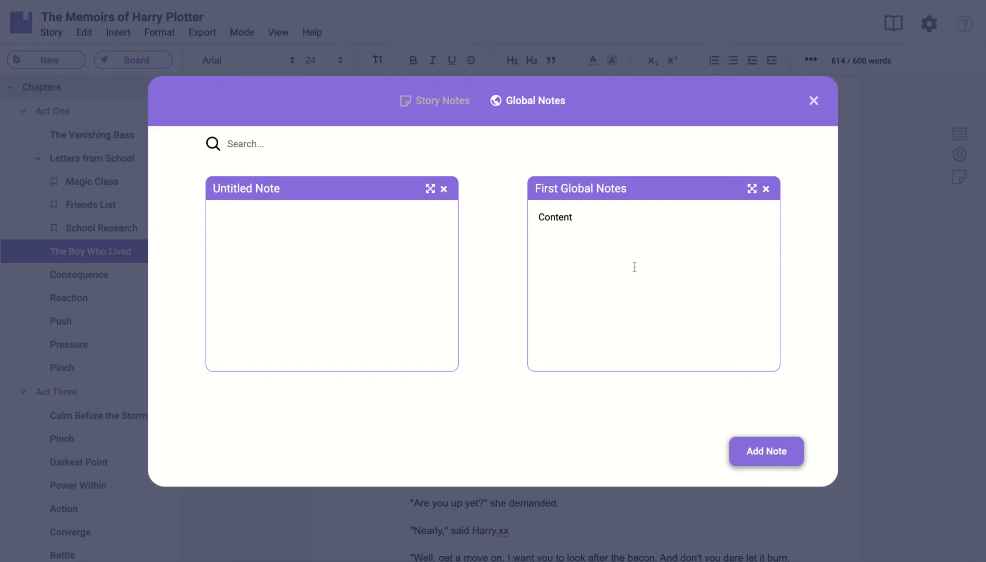
mouse_move(783, 392)
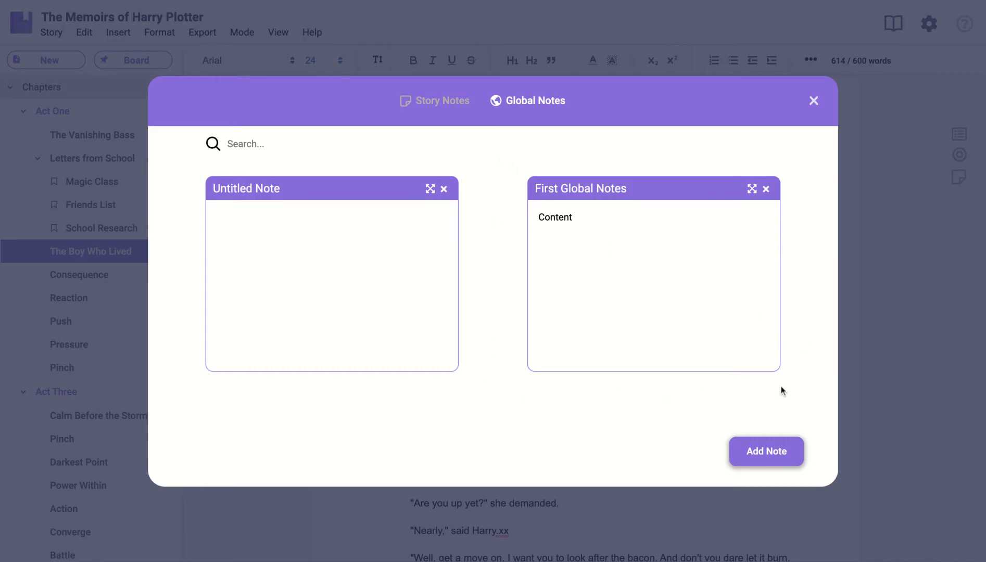
mouse_move(459, 115)
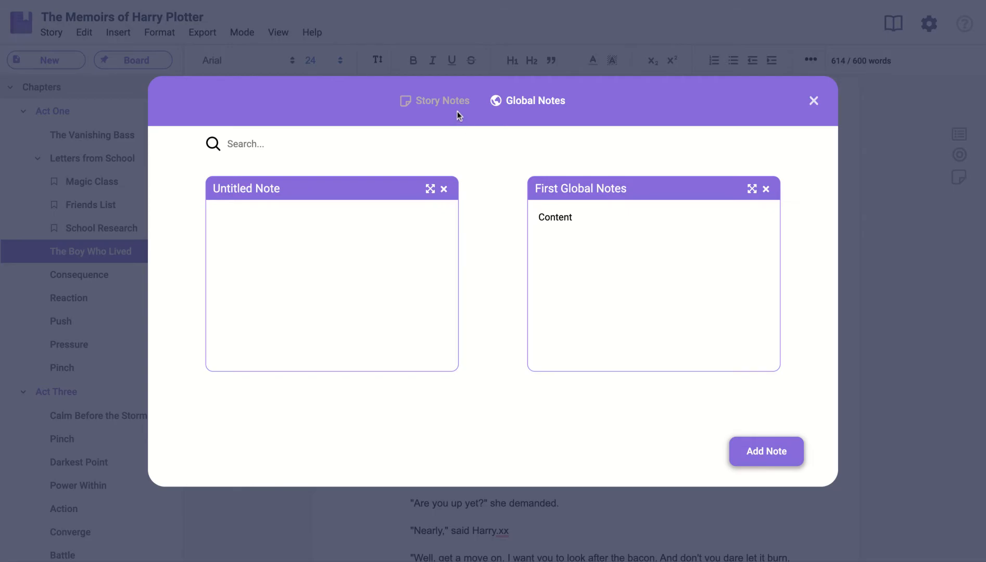
left_click(443, 101)
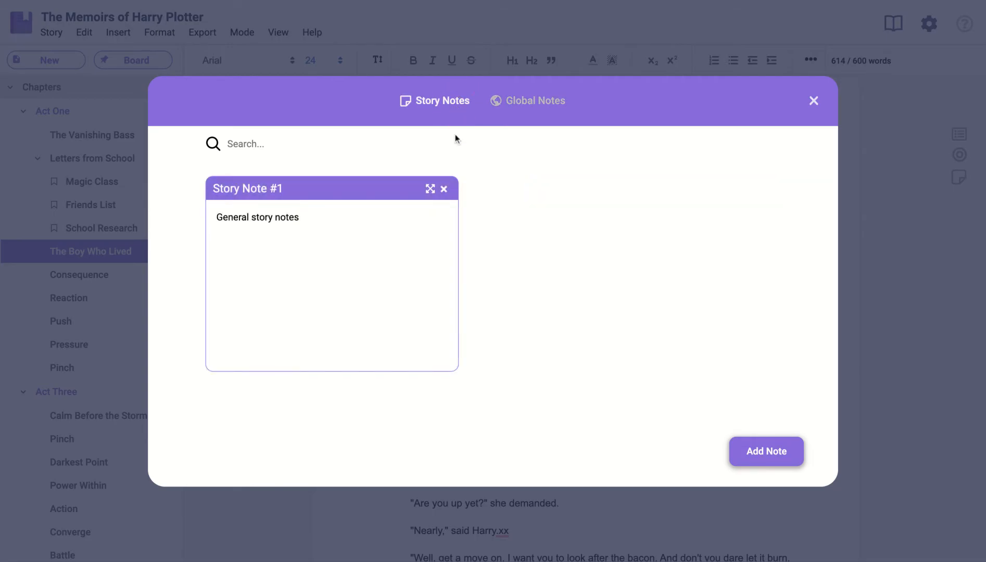
Add a story note titled 'New Title' with body text 'Content'.
left_click(765, 451)
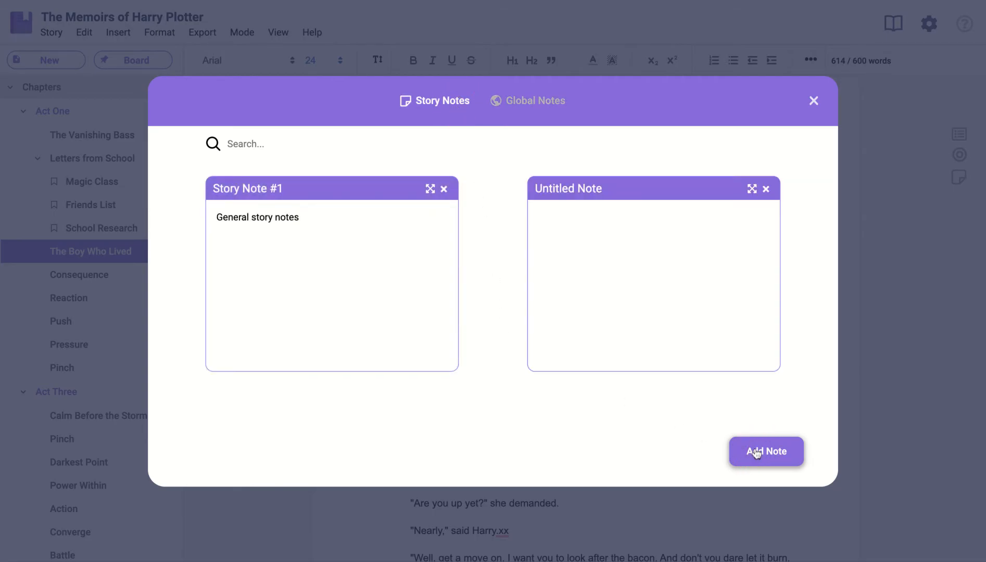
mouse_move(592, 207)
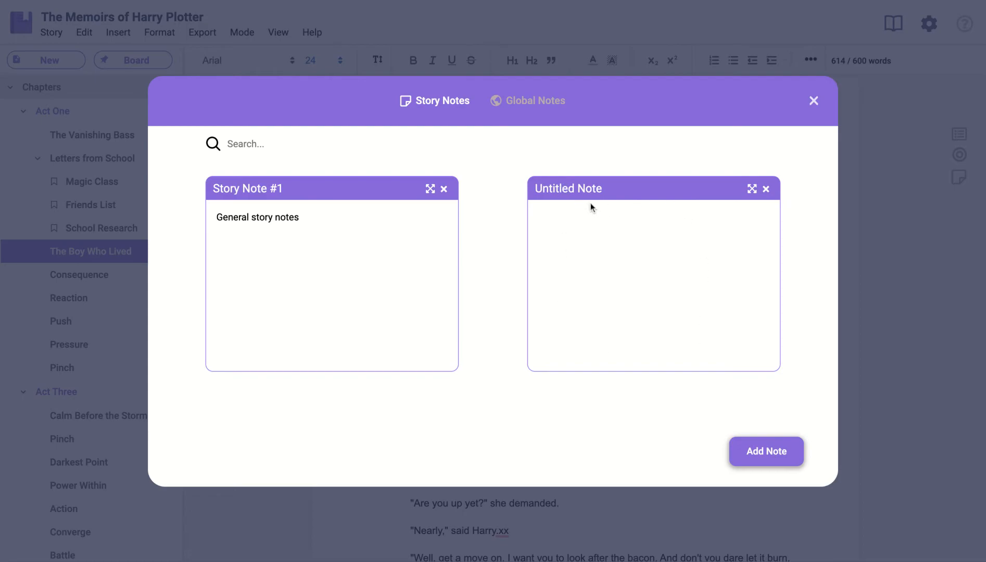
double_click(567, 189)
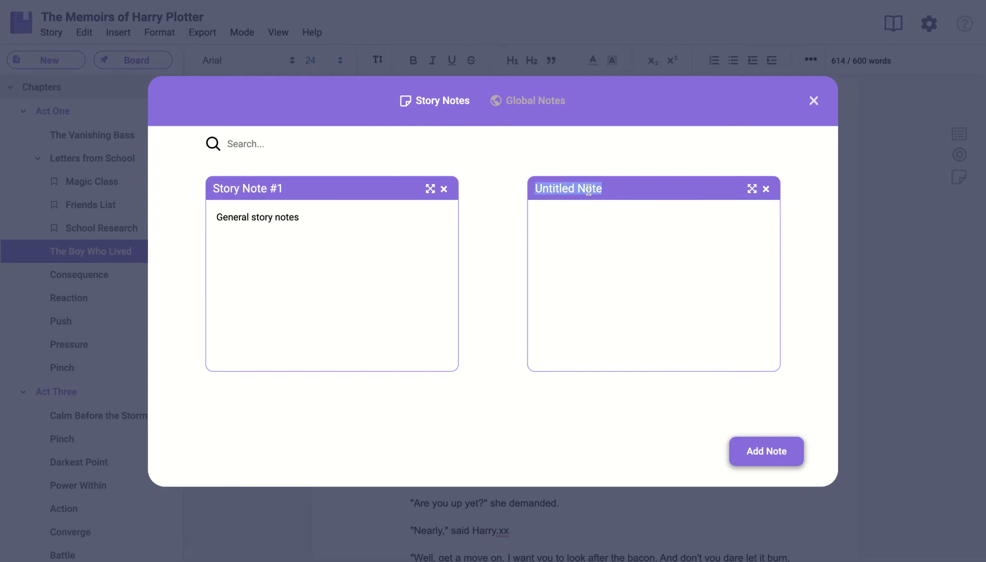
type("New Title")
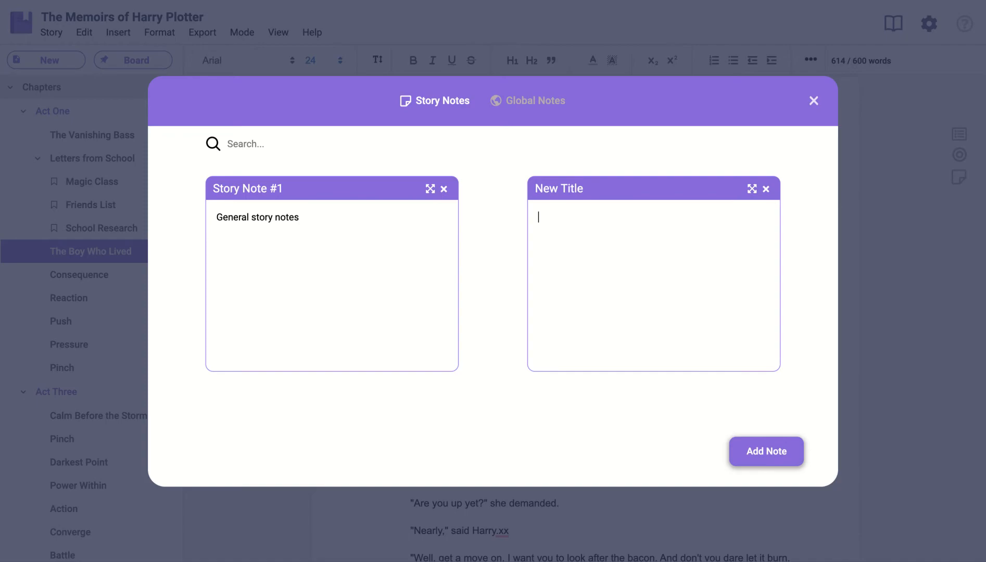
type("Content")
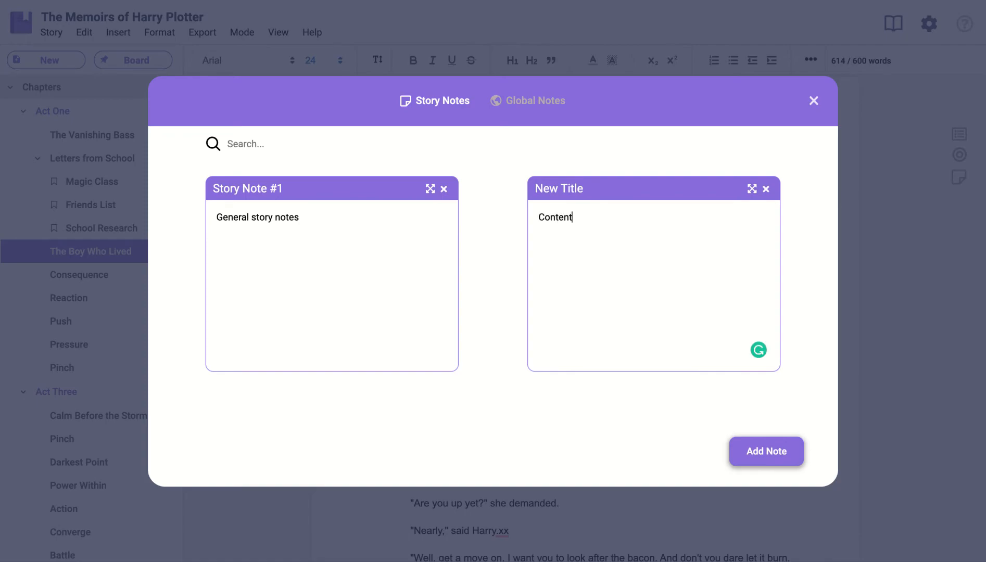
mouse_move(628, 405)
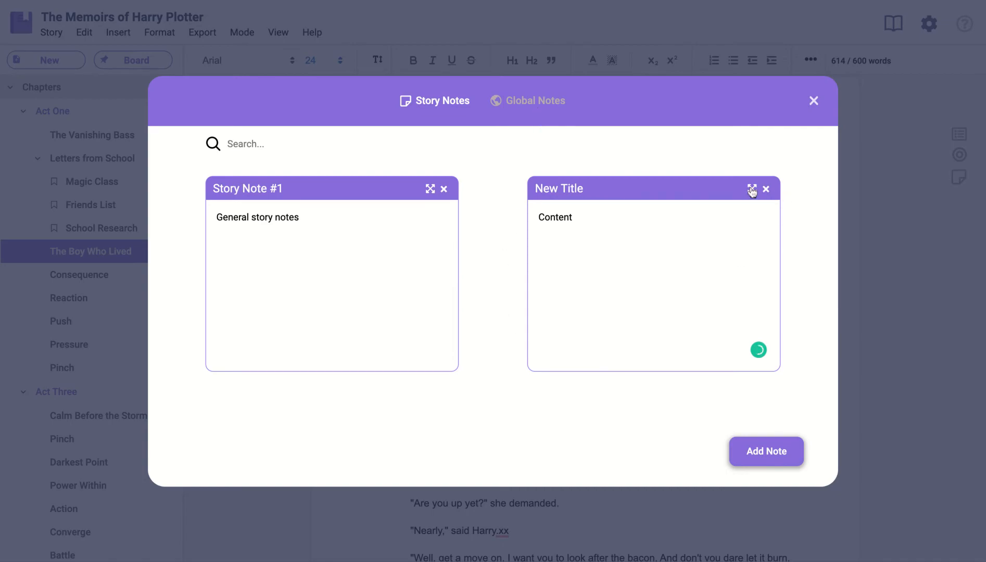
View the 'New Title' note full-size, then return to the story notes overview.
left_click(752, 189)
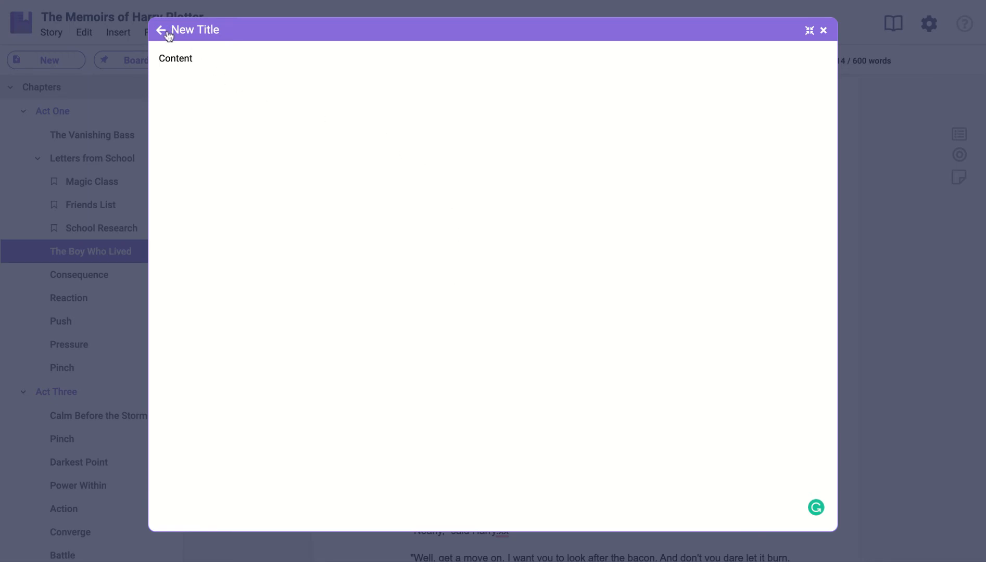
left_click(160, 30)
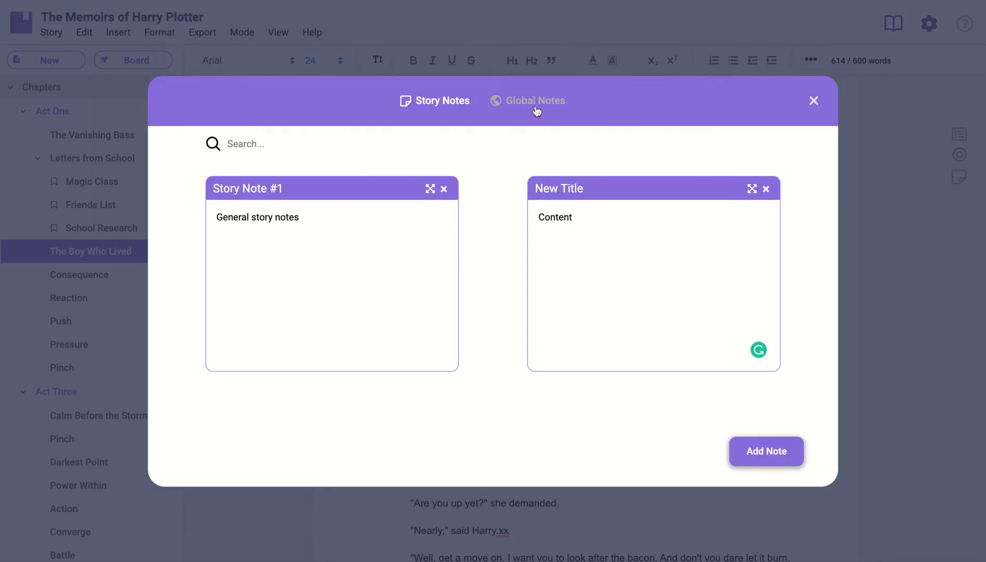
Switch to Global Notes showing 'Untitled Note' and 'First Global Notes'.
left_click(535, 101)
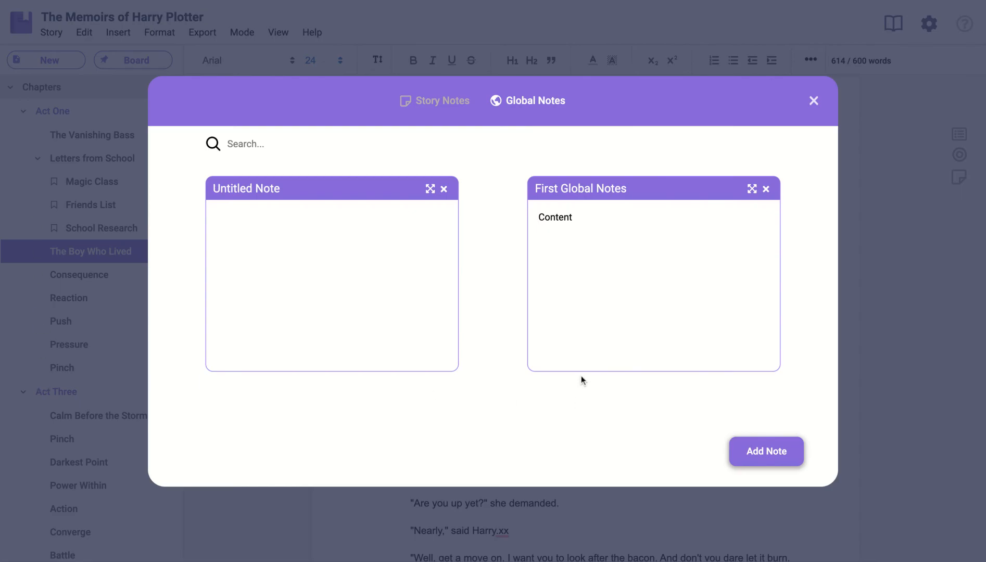
mouse_move(680, 378)
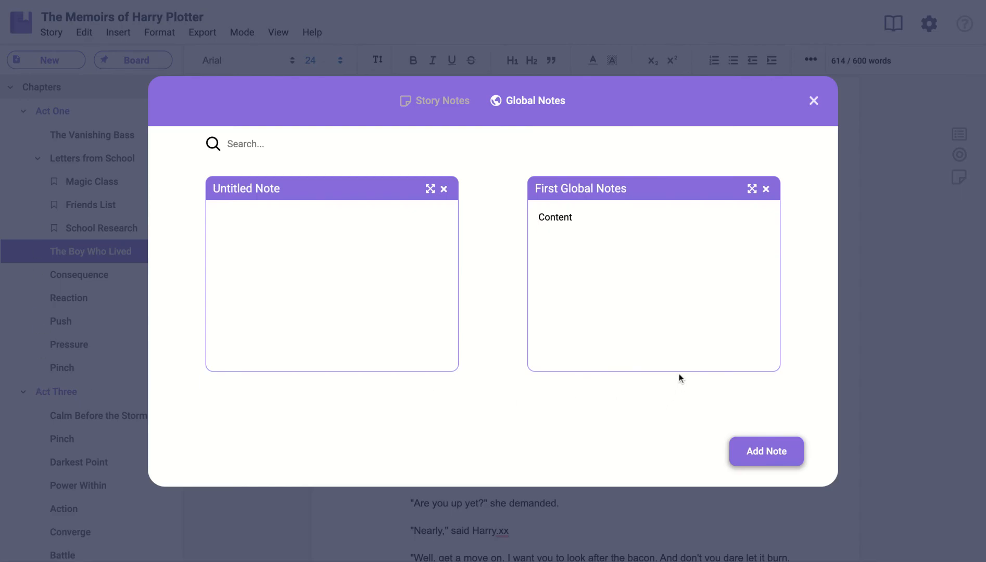
mouse_move(879, 15)
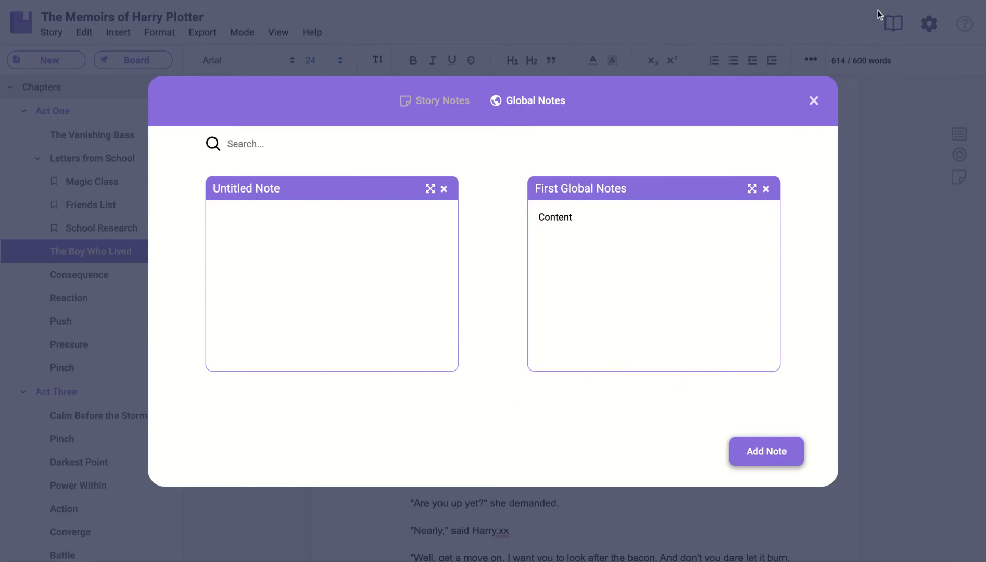
mouse_move(881, 4)
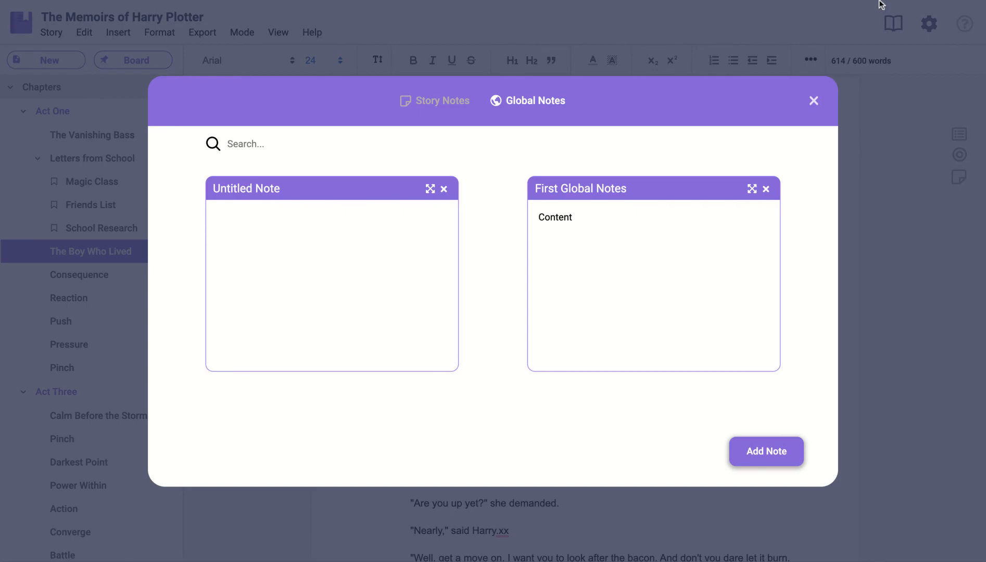